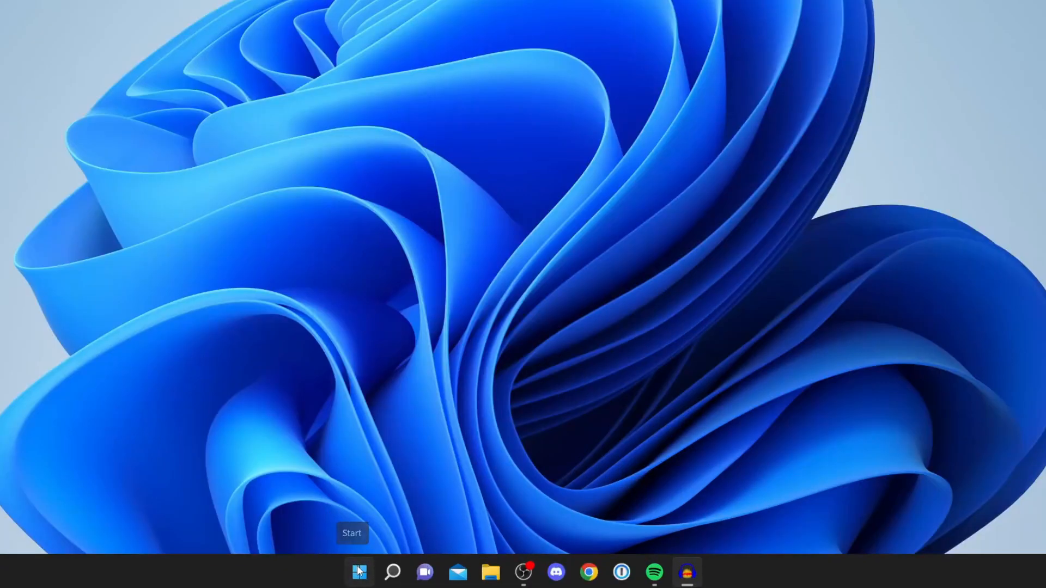
- Launch the Settings app from the Start menu's pinned apps
click(358, 573)
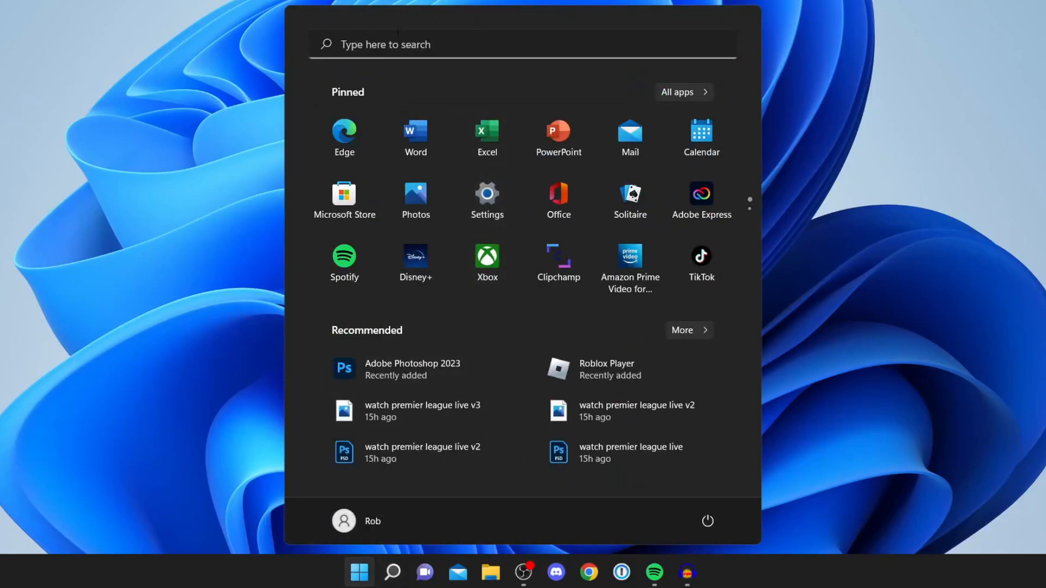
click(488, 194)
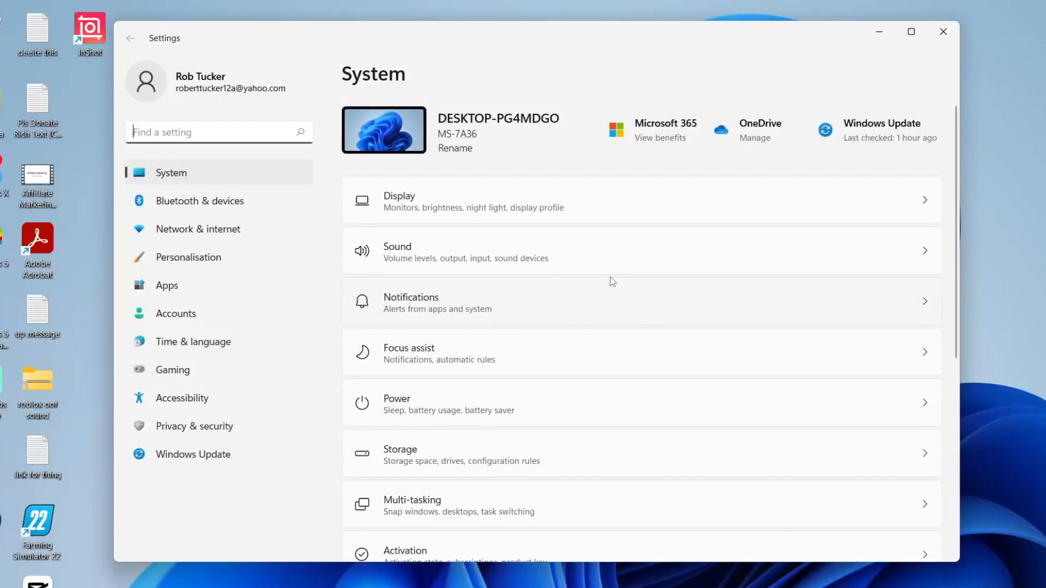
mouse_move(603, 273)
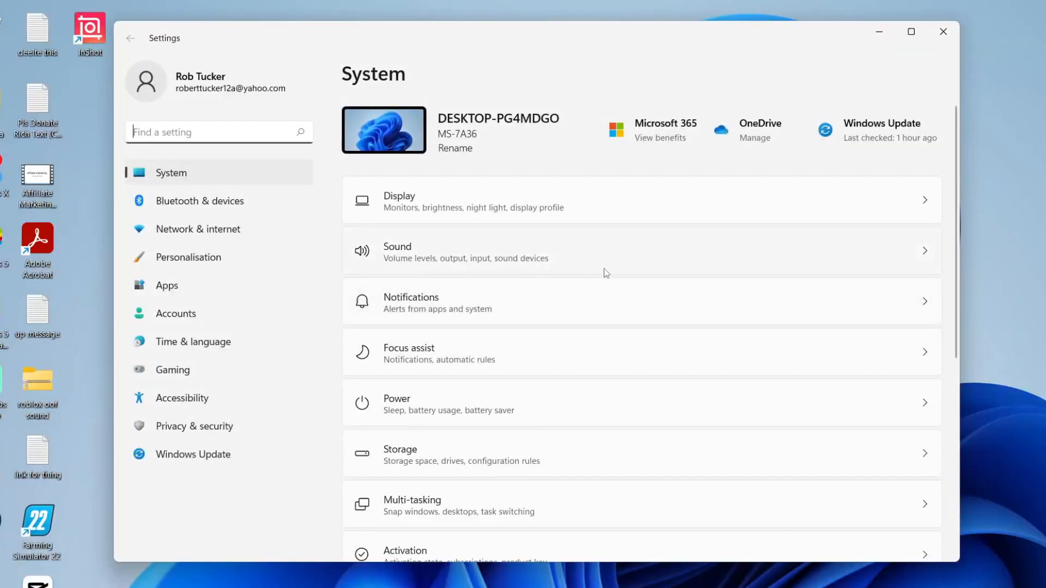
mouse_move(229, 341)
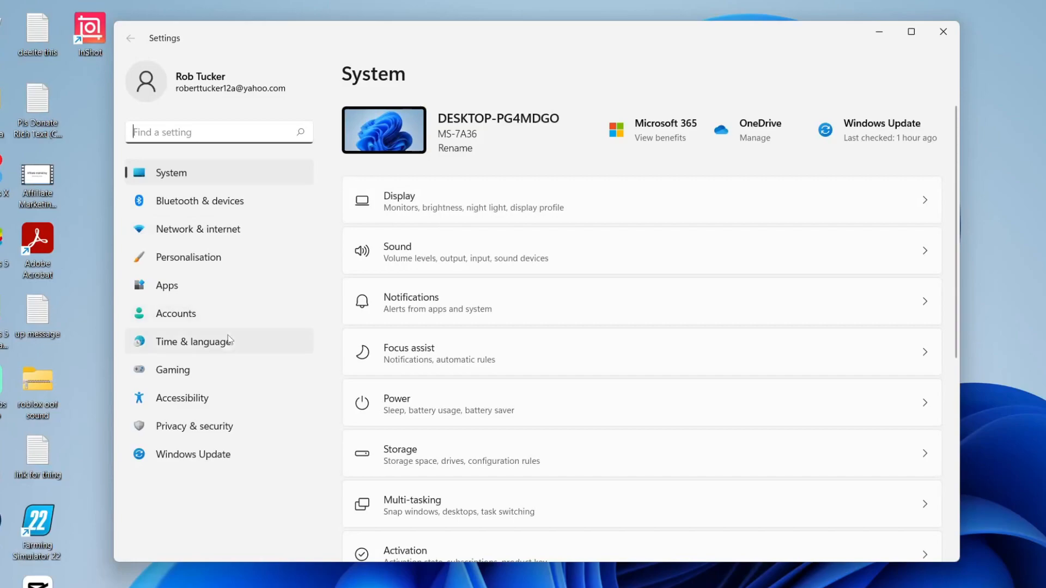
- Go to the Privacy & security page in Settings
click(194, 426)
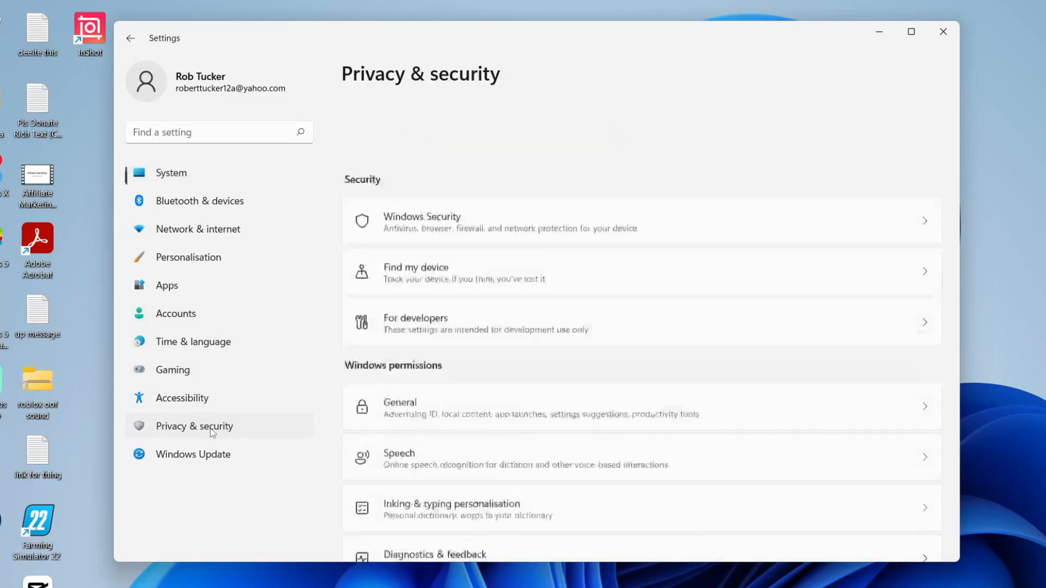
scroll(up, 3)
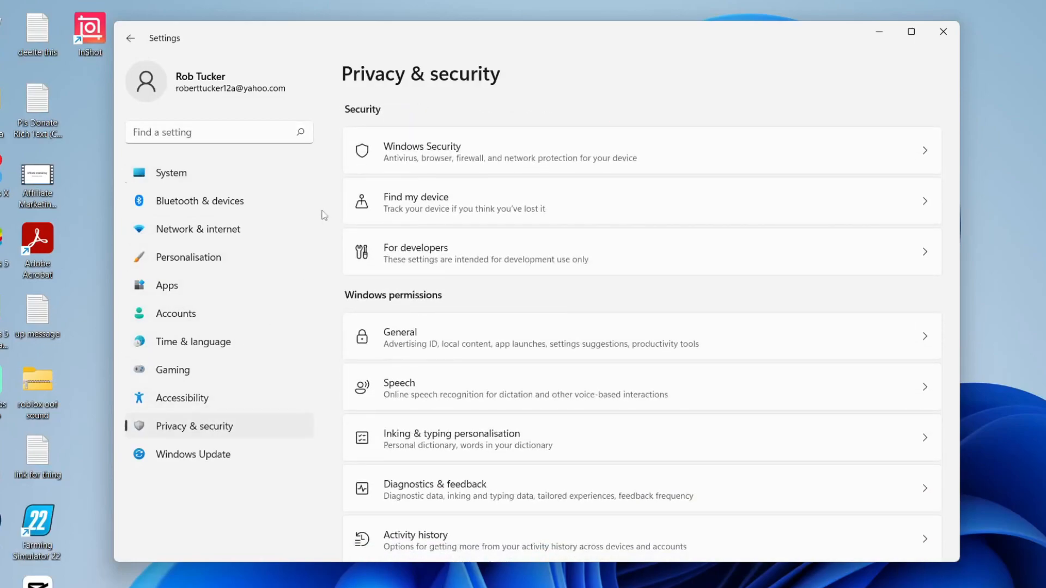
mouse_move(359, 111)
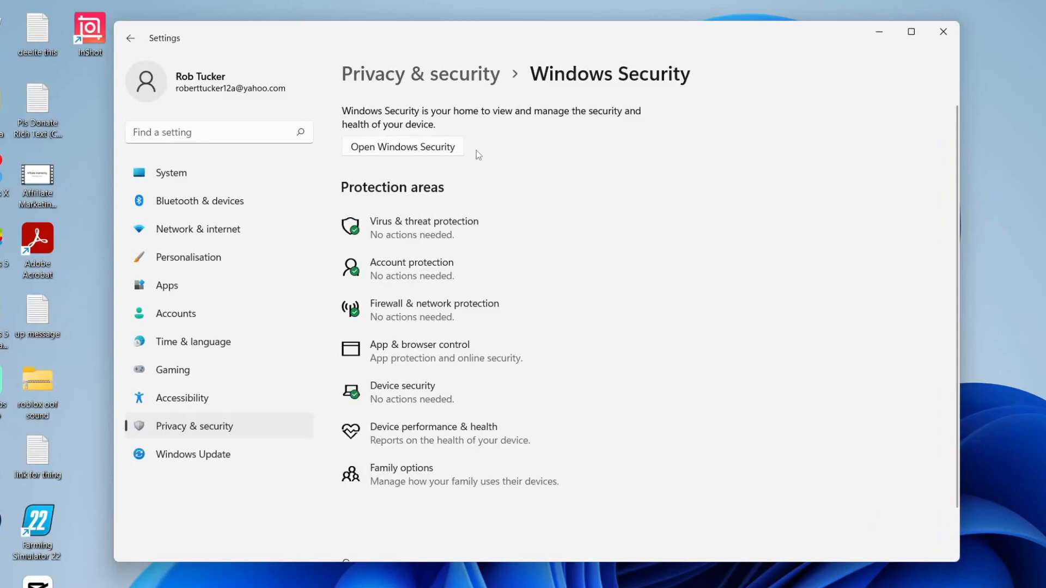
mouse_move(424, 192)
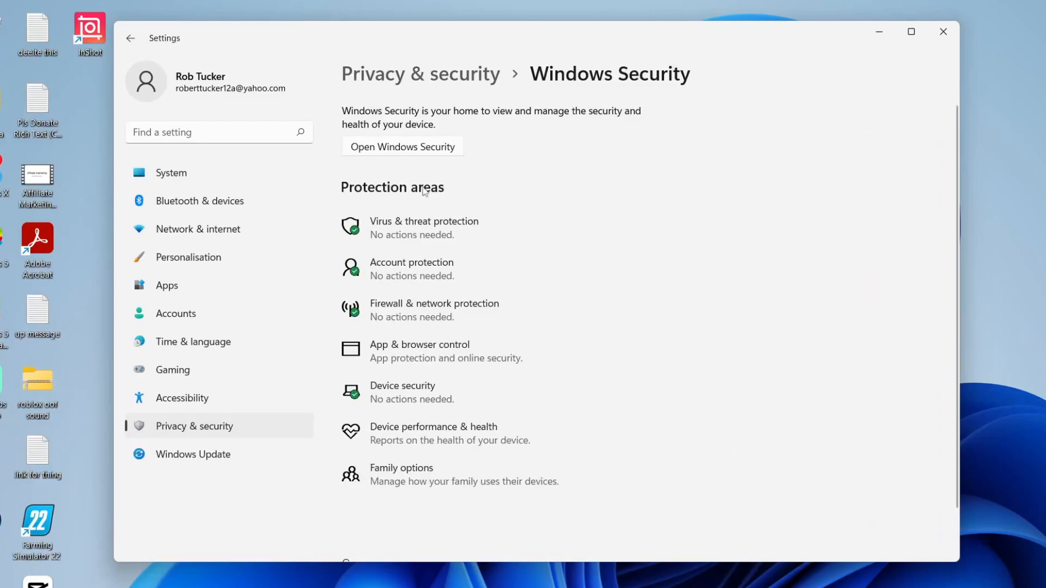
mouse_move(490, 244)
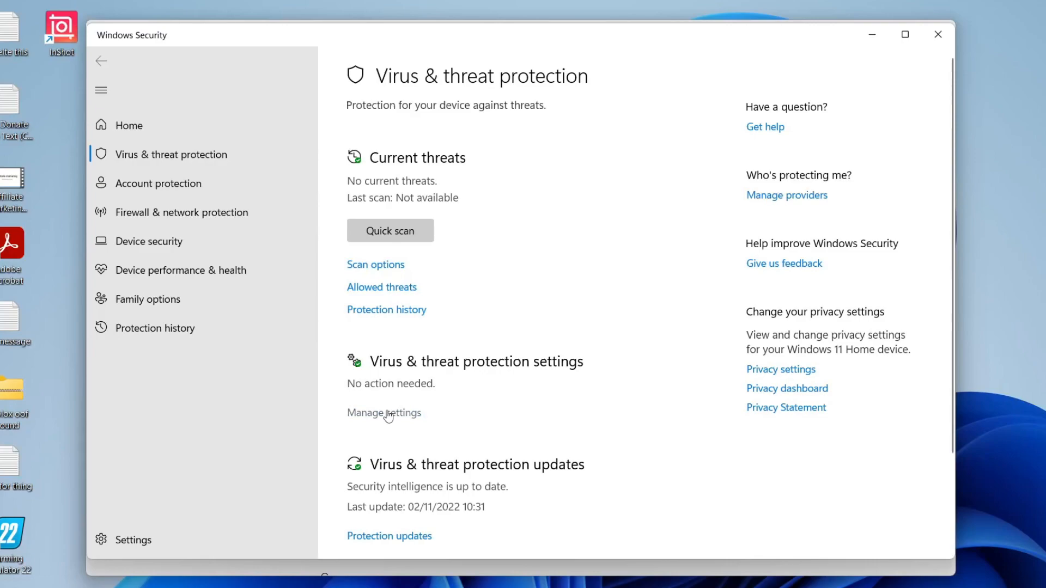
- Show the Virus & threat protection settings in Windows Security
click(384, 412)
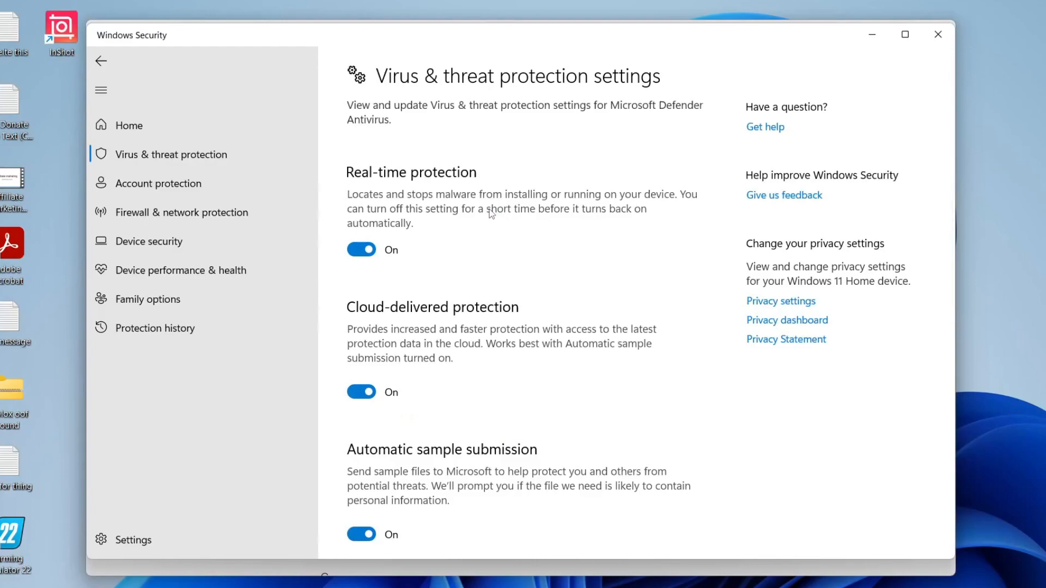
- Switch Real-time protection Off and approve the User Account Control prompt
click(361, 250)
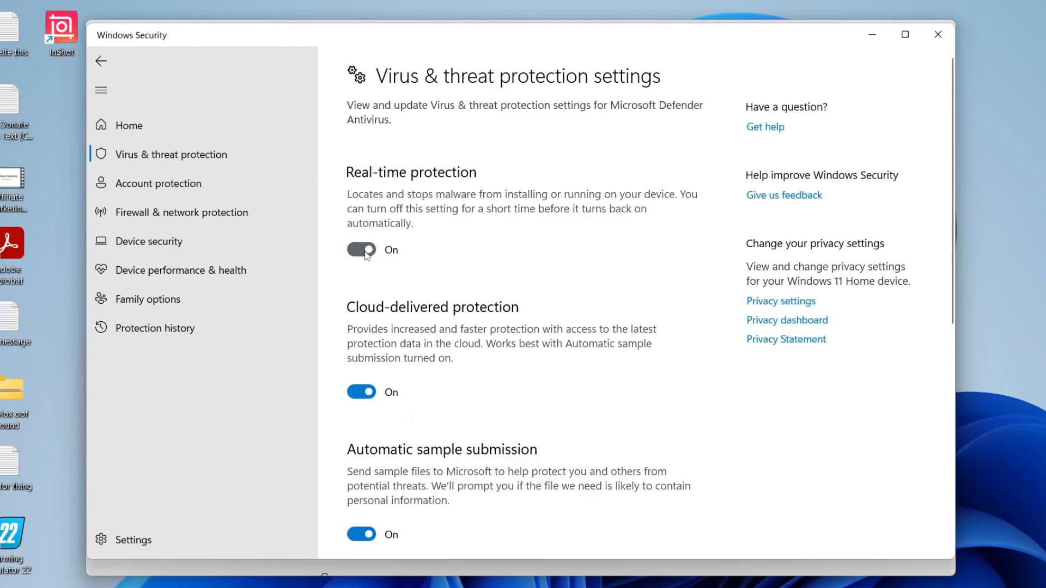
click(361, 251)
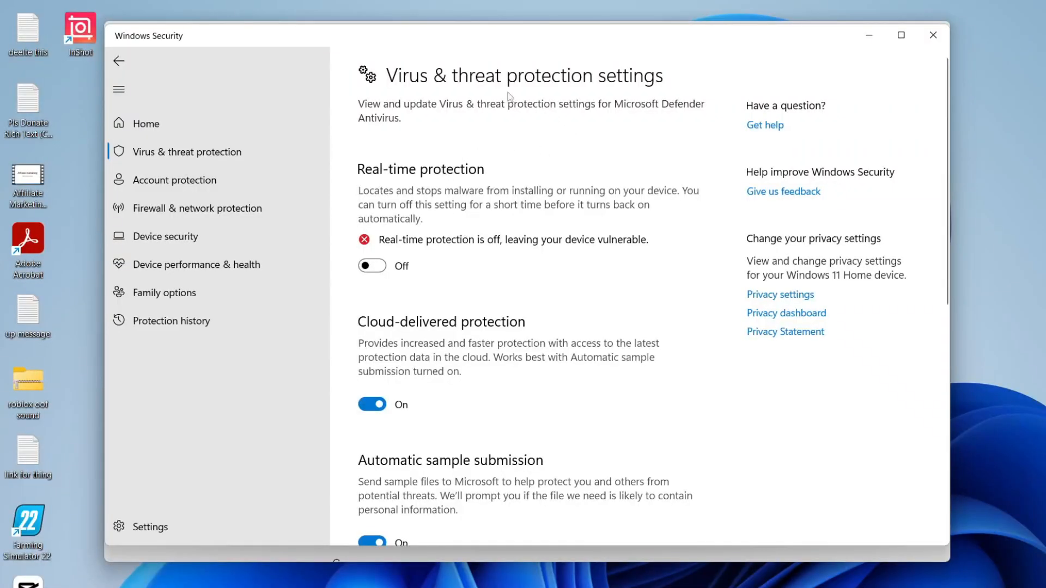
mouse_move(532, 170)
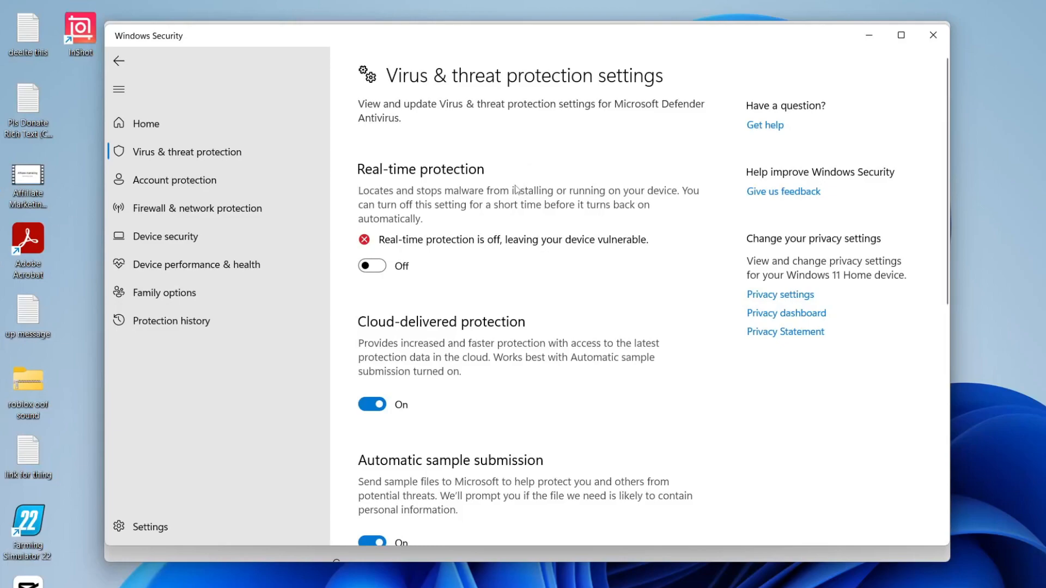
mouse_move(530, 144)
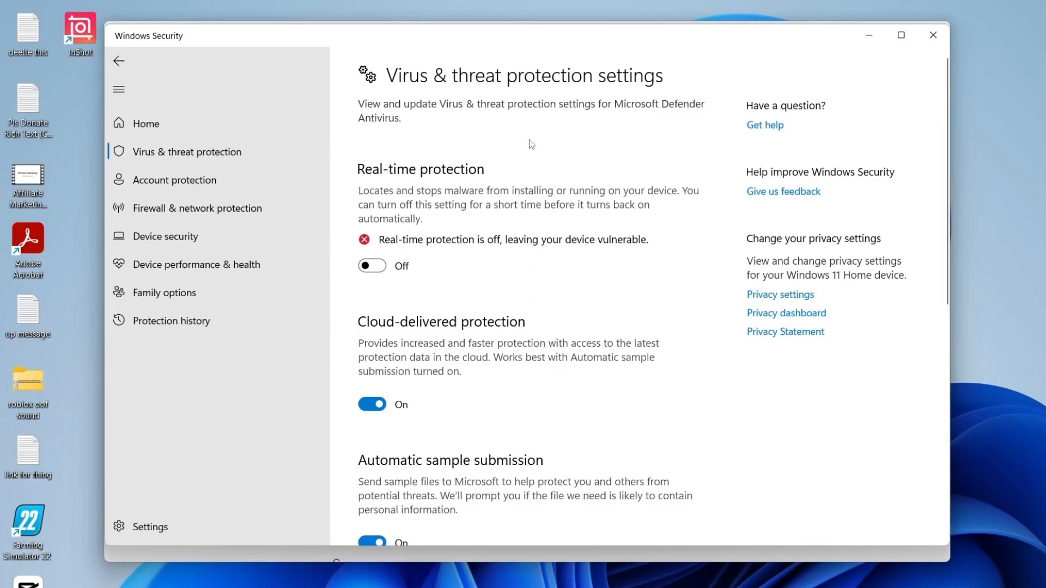